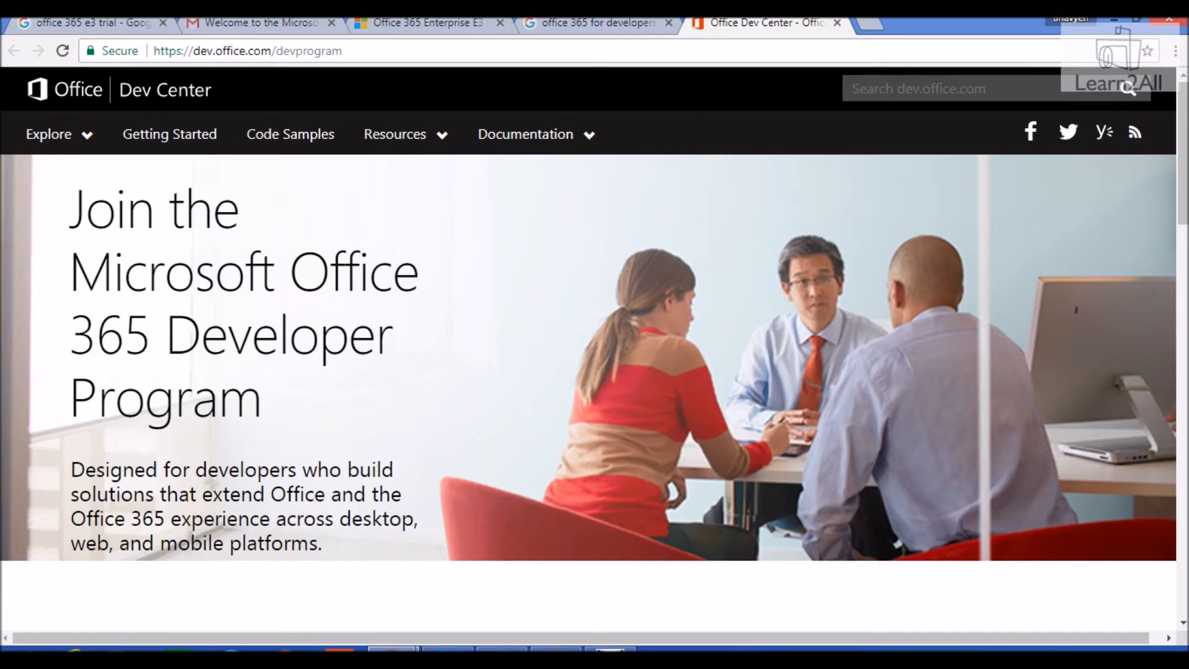
Scroll through the Office 365 Developer Program benefits on the Dev Center page
click(595, 23)
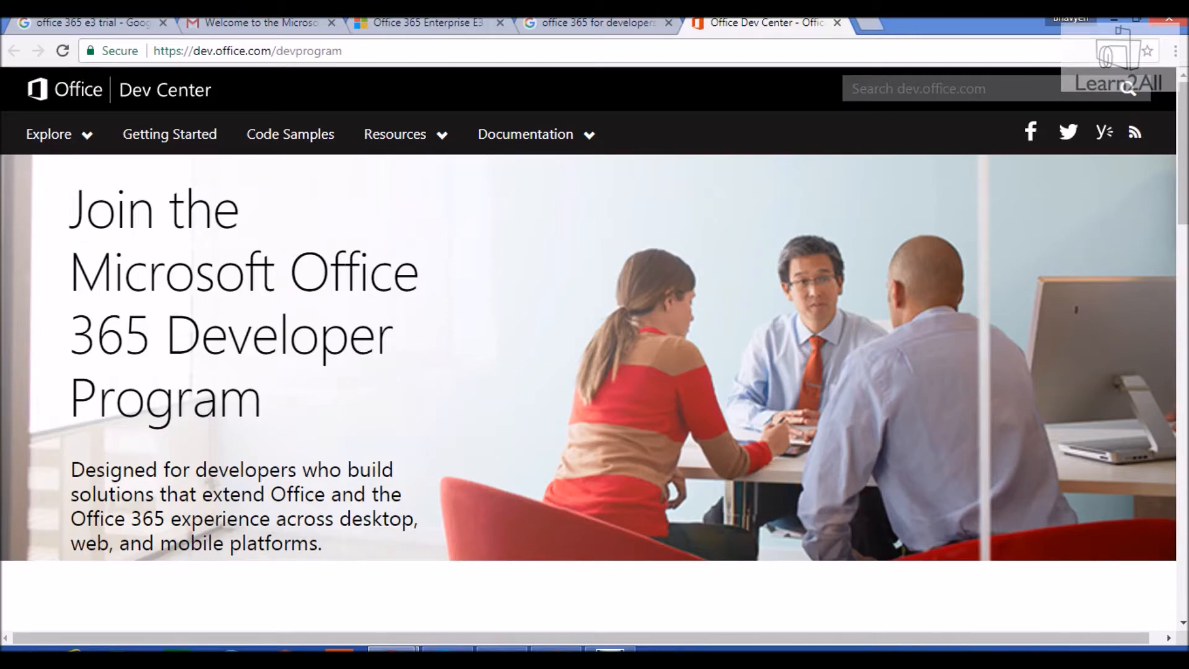
scroll(down, 3)
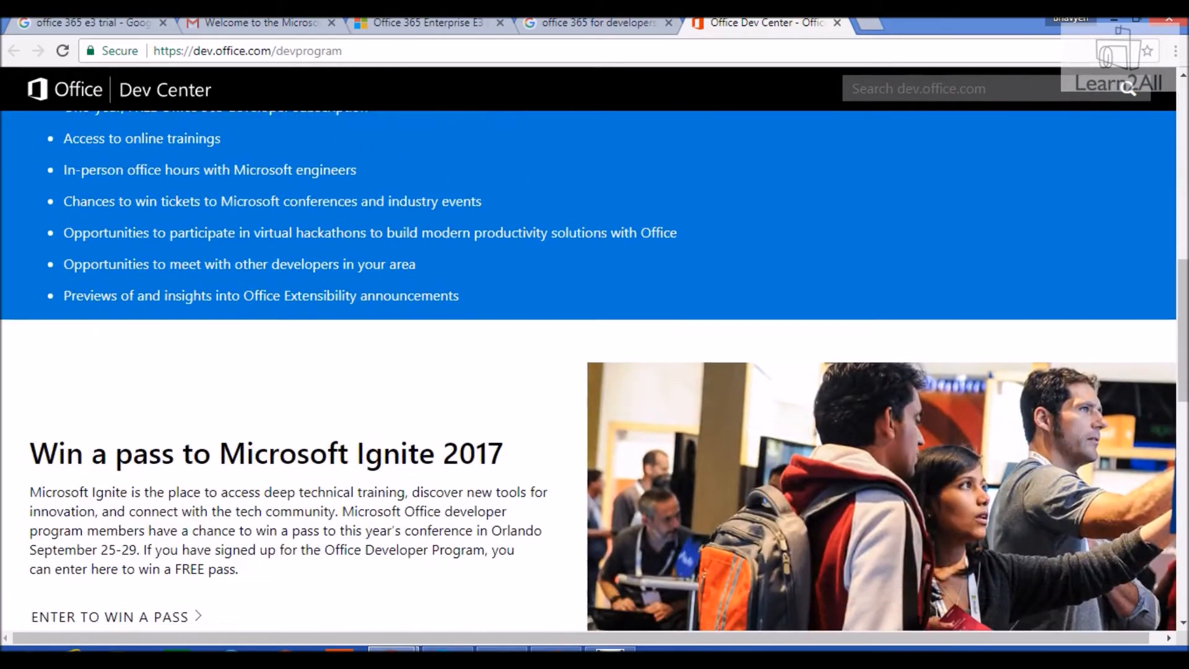
scroll(down, 3)
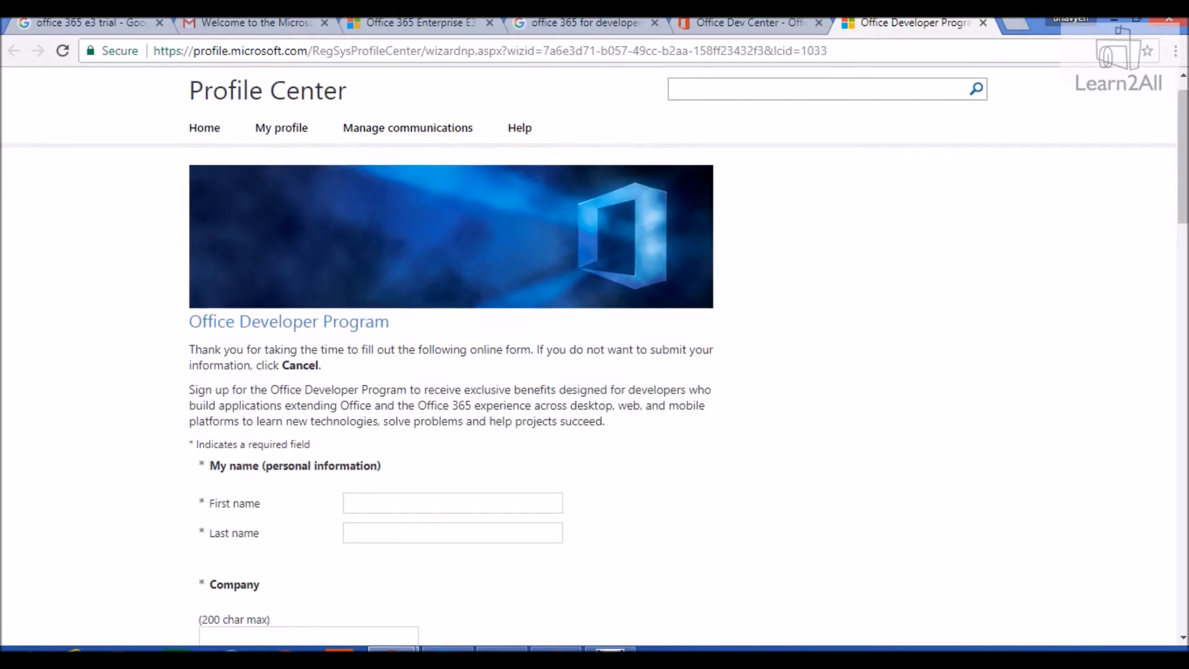
Scroll the Office Developer Program form to Finish, then view the Gmail welcome email
scroll(down, 3)
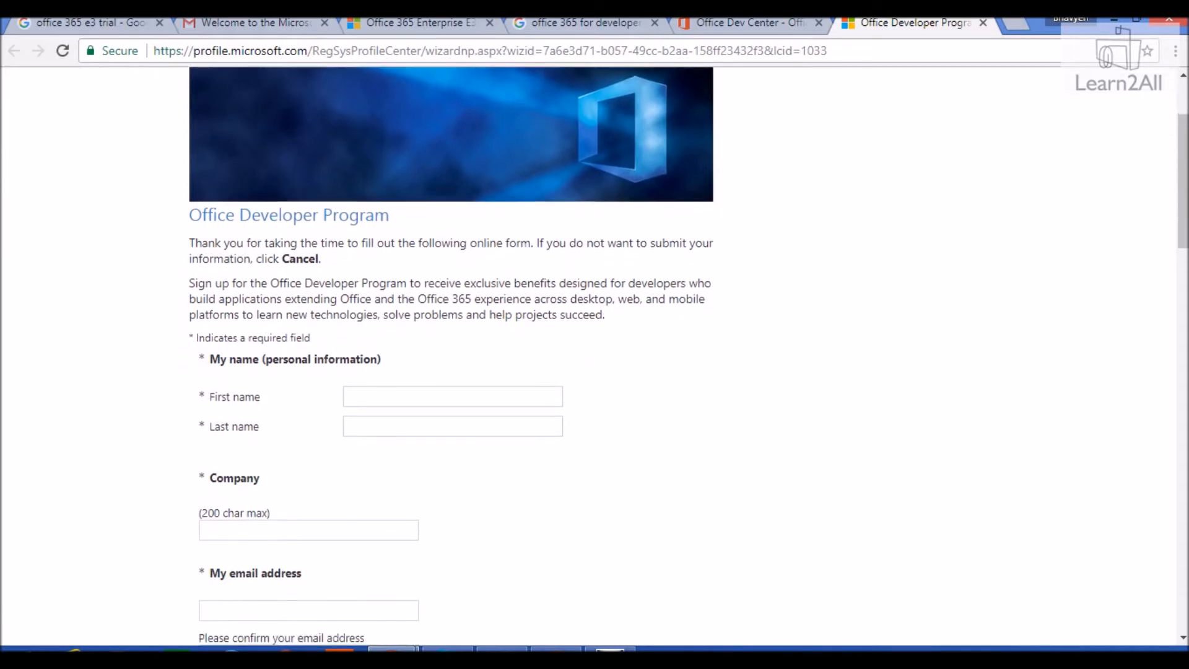
scroll(down, 3)
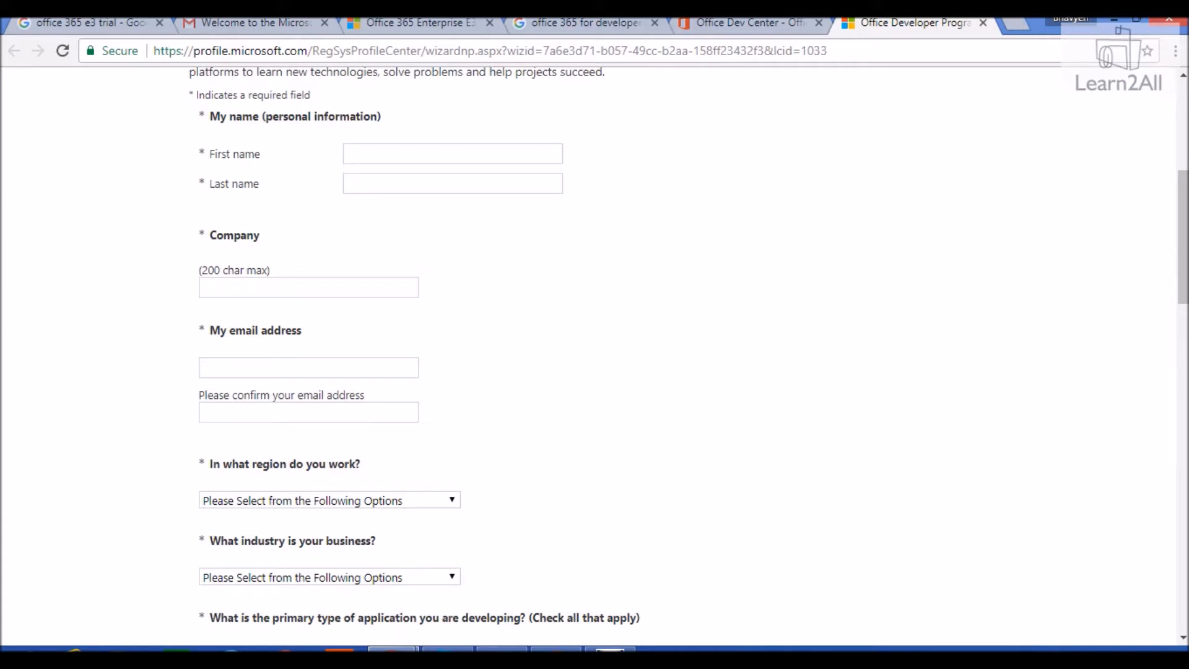
scroll(down, 3)
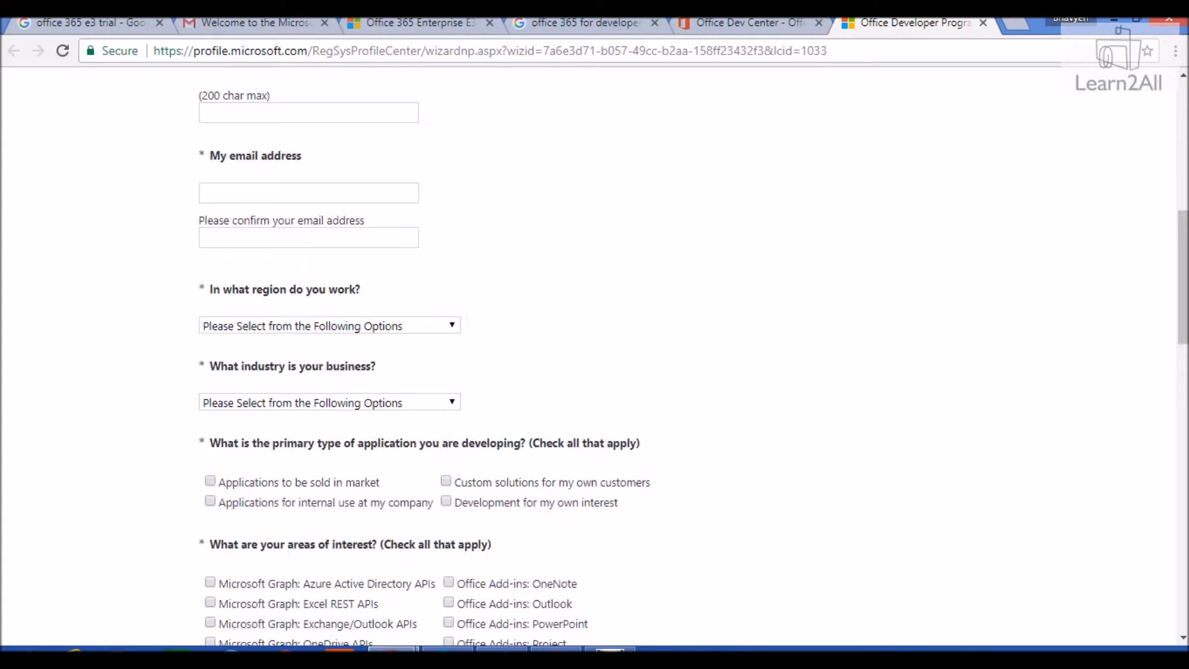
scroll(down, 3)
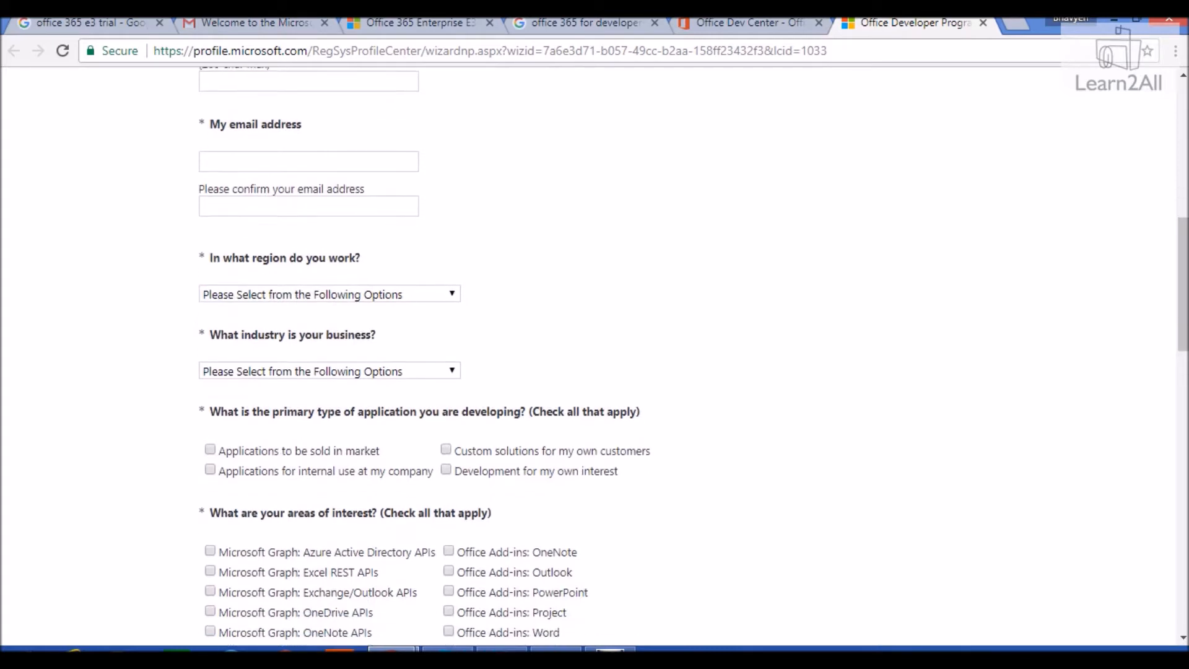
scroll(down, 3)
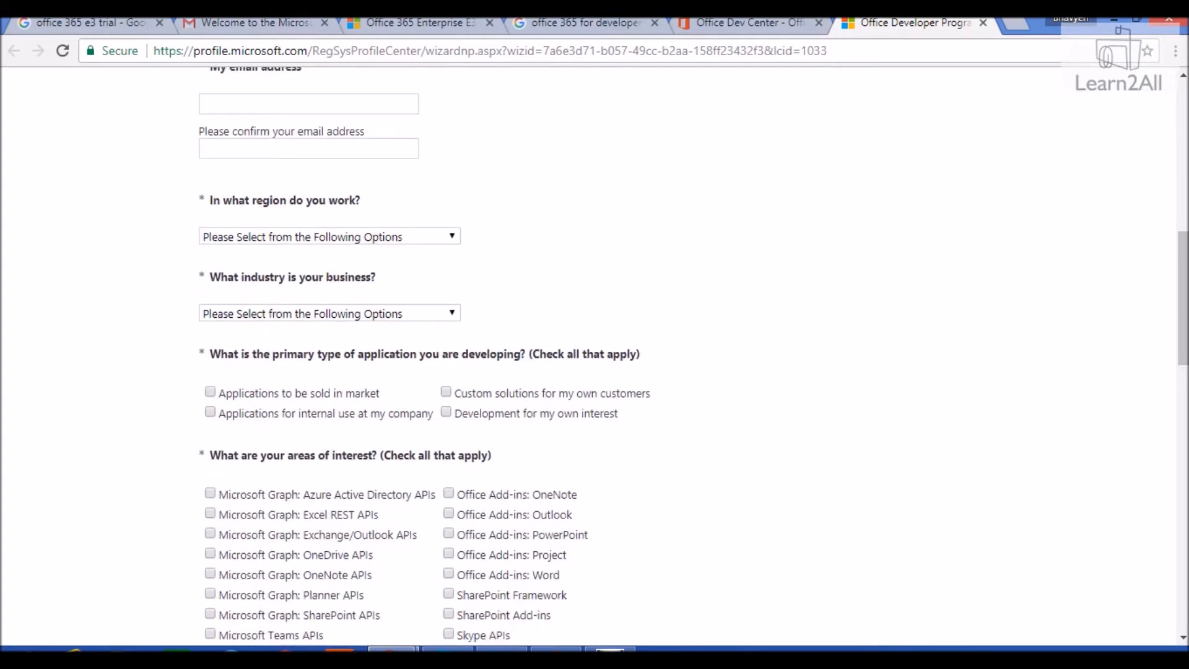
scroll(down, 3)
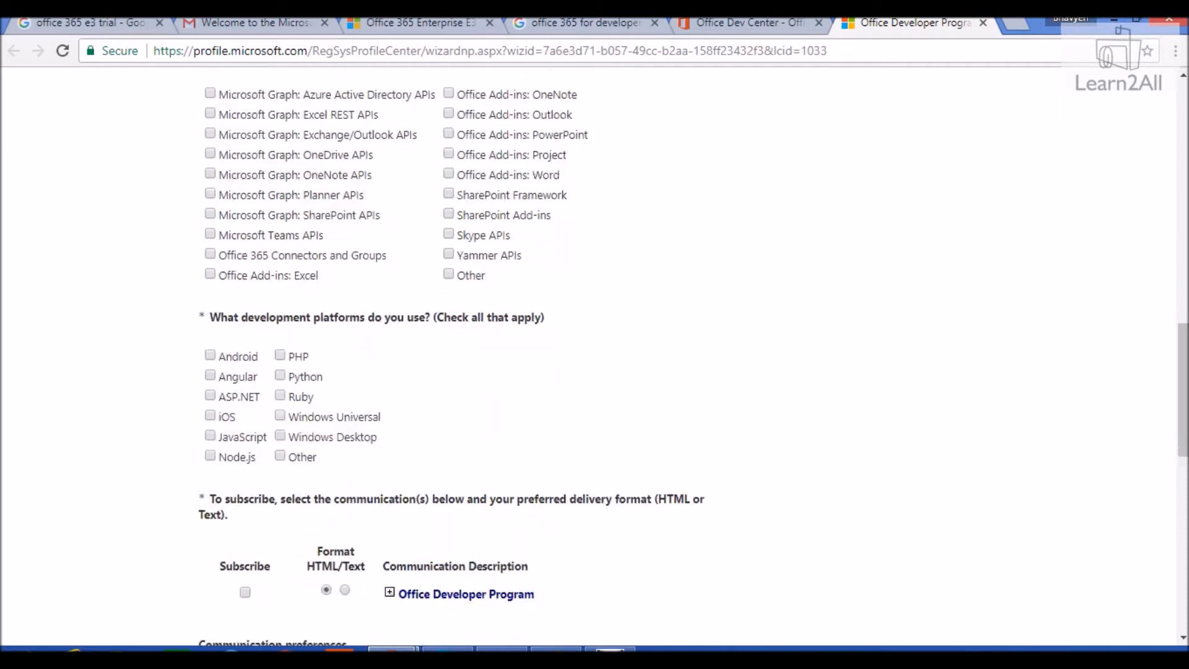
scroll(down, 3)
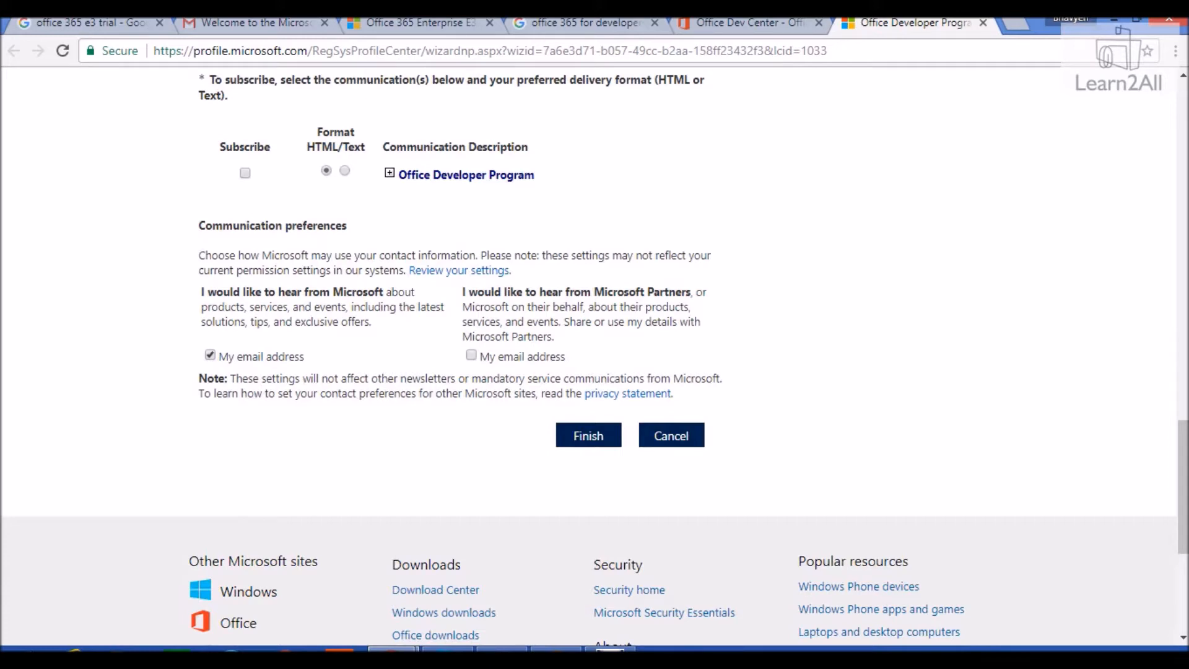
click(254, 23)
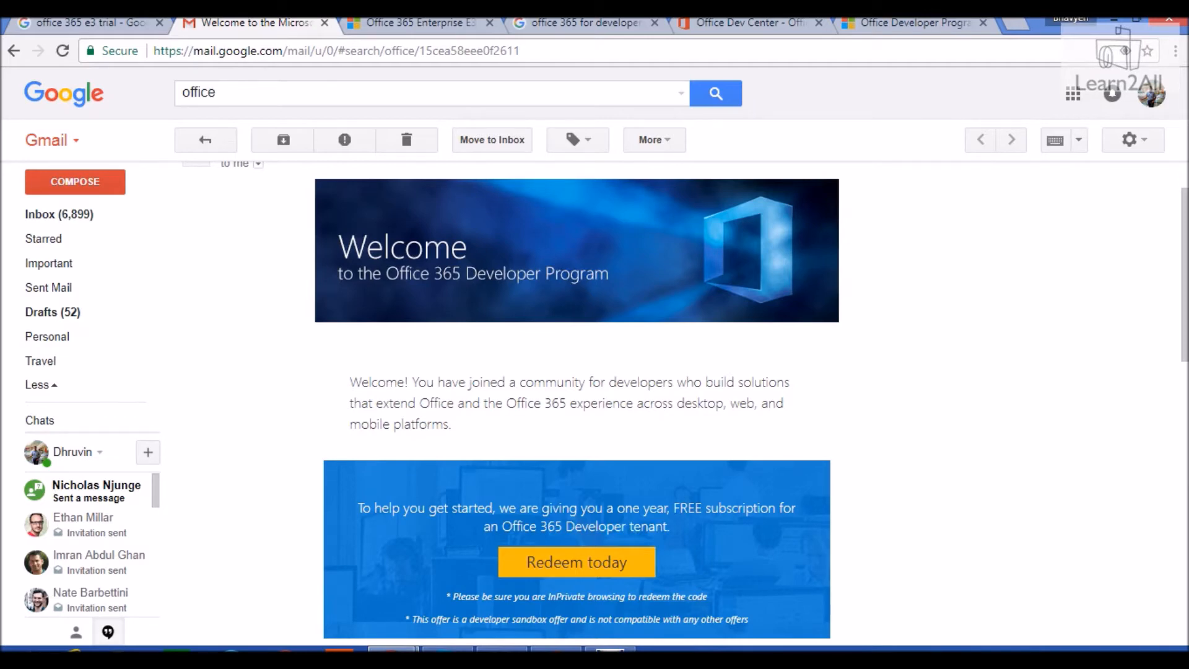
scroll(down, 3)
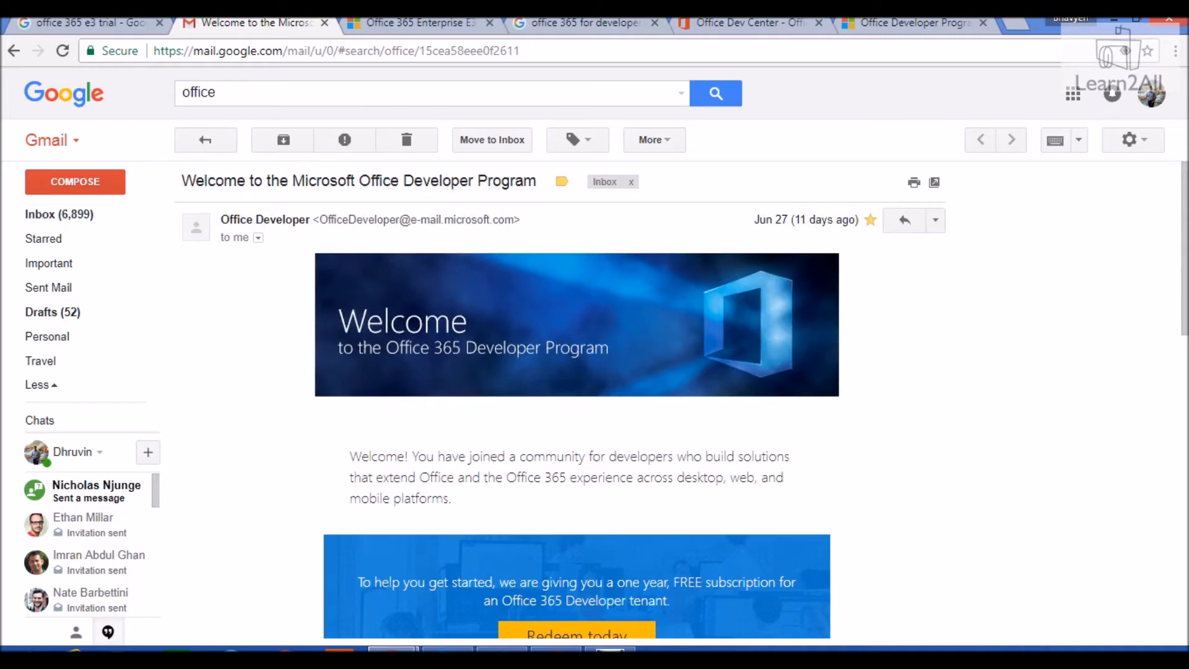
scroll(down, 3)
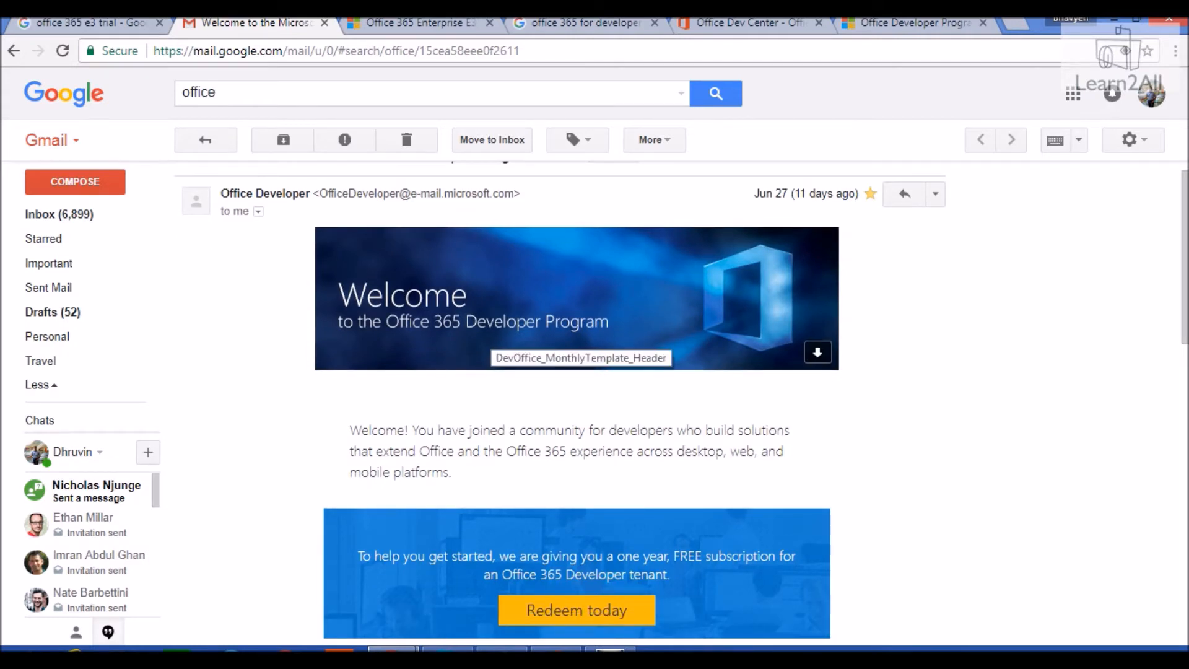
scroll(down, 3)
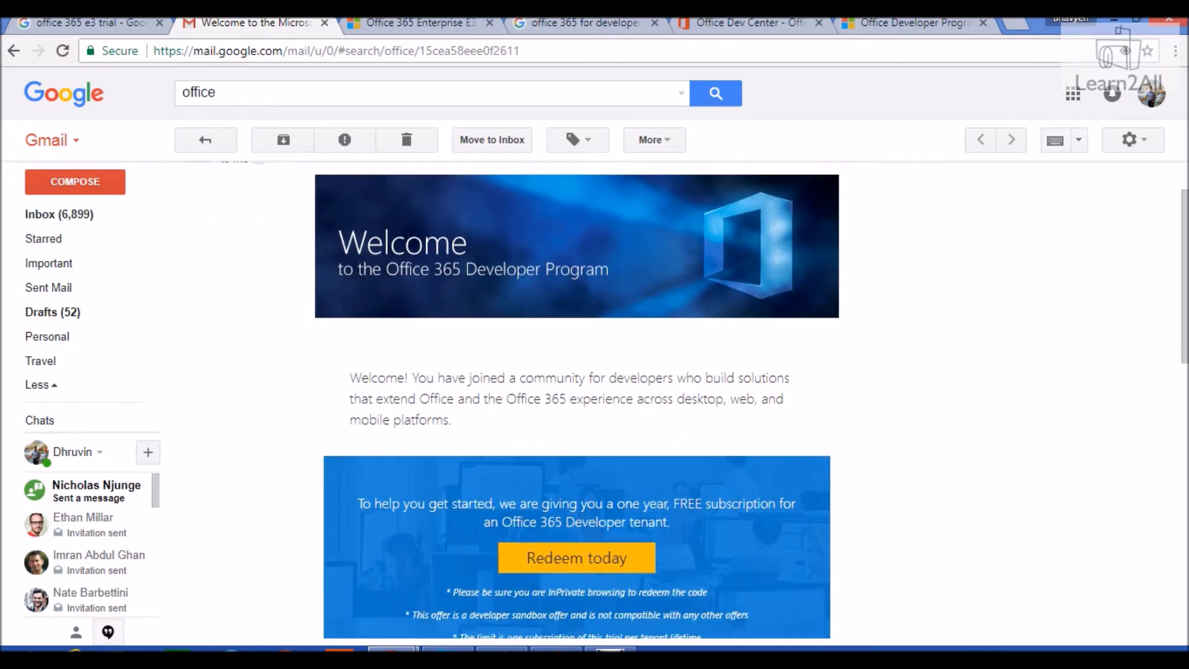
scroll(down, 3)
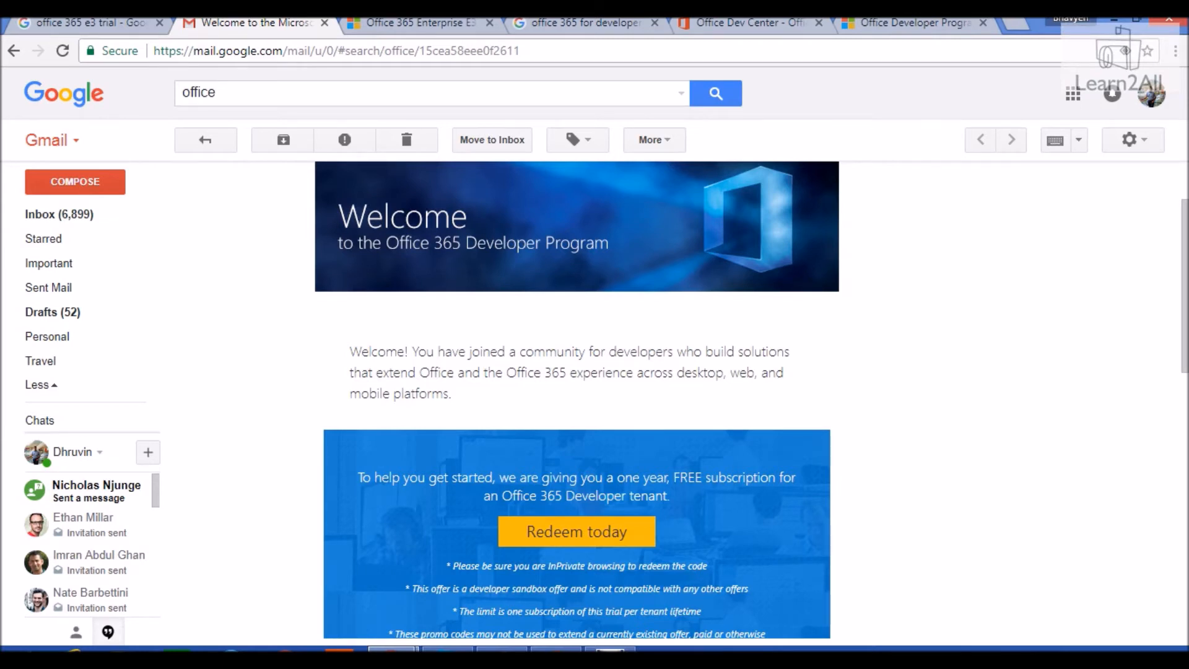
Enter your name and business phone on the Office 365 E3 Trial signup form
click(417, 22)
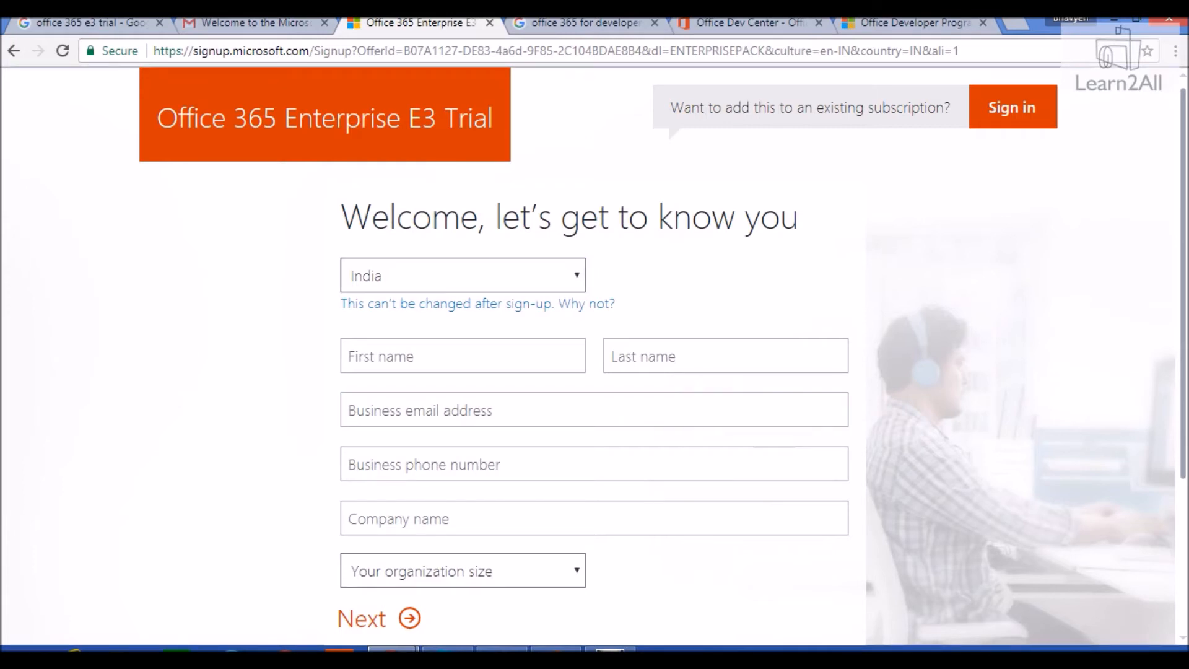
click(462, 356)
text(Dhruvin)
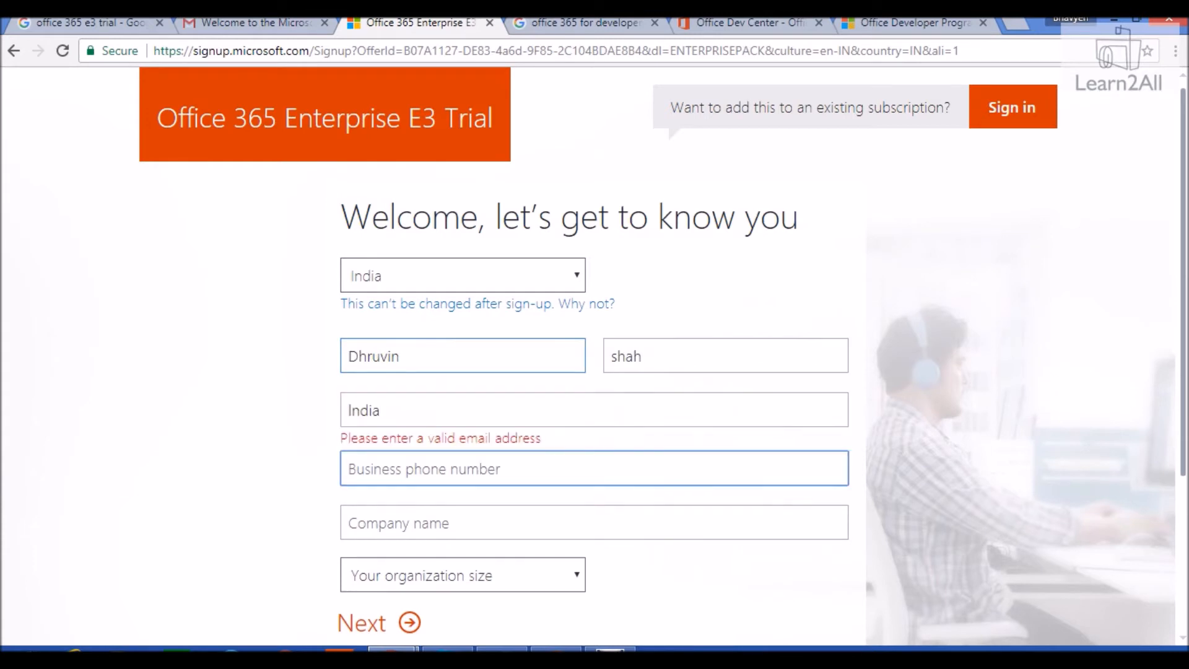
click(378, 623)
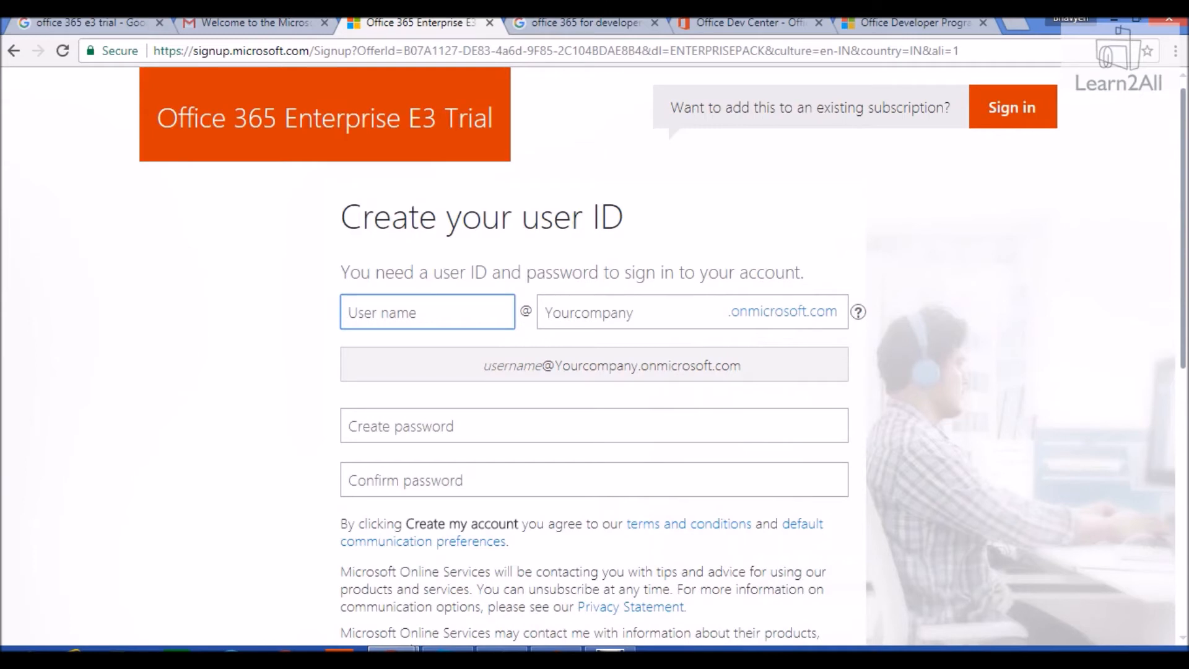
Enter the new user name and company domain, then set the account password
click(427, 312)
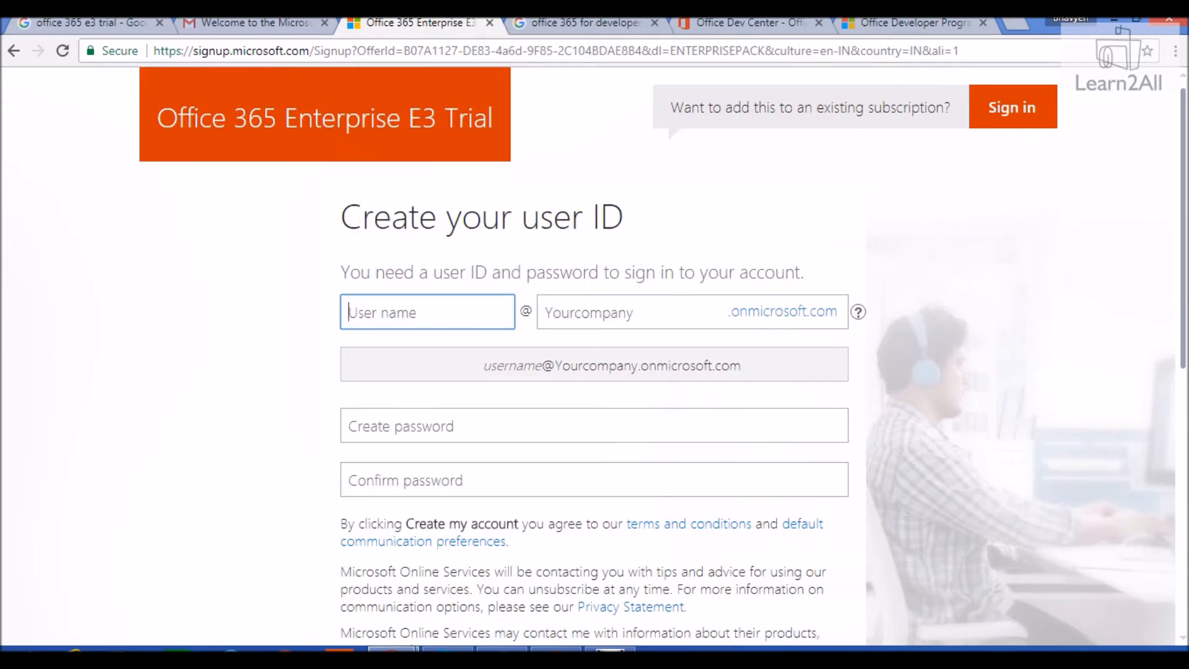
text(dhruvin16)
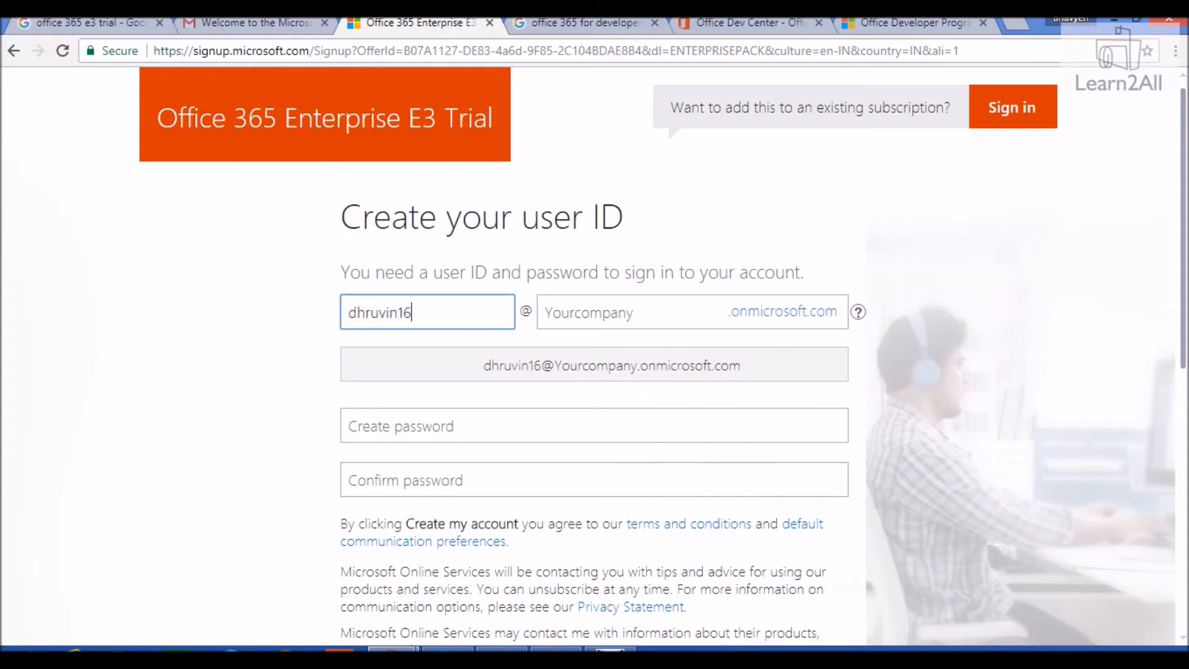
text(lt)
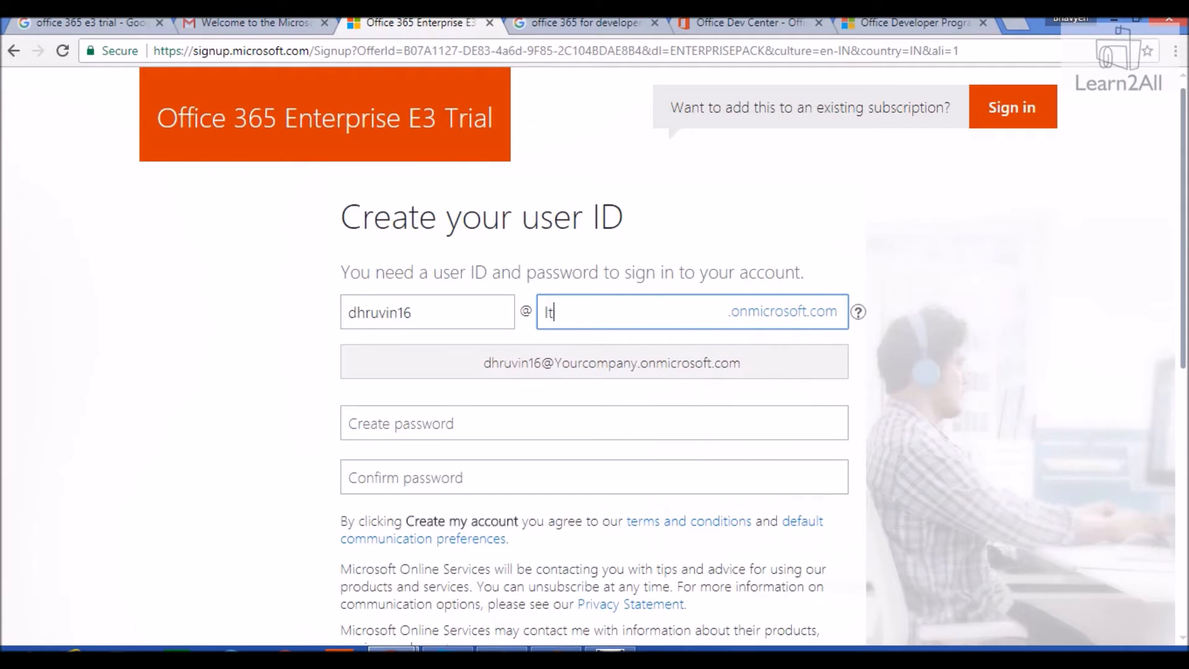
click(593, 422)
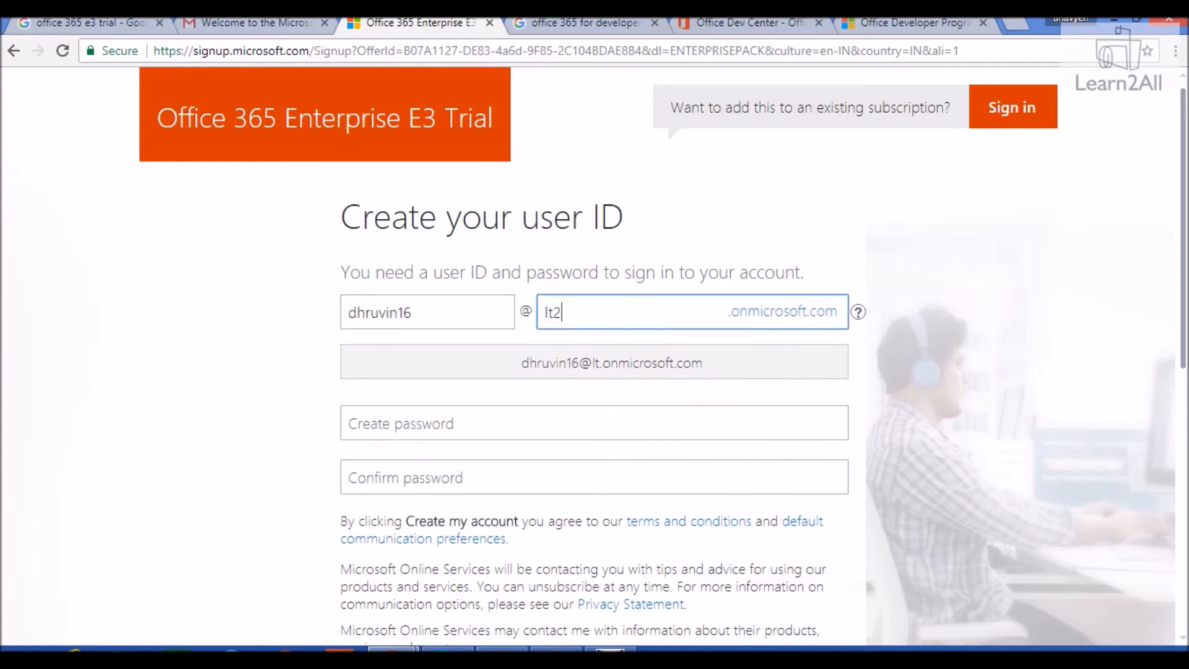
text(0)
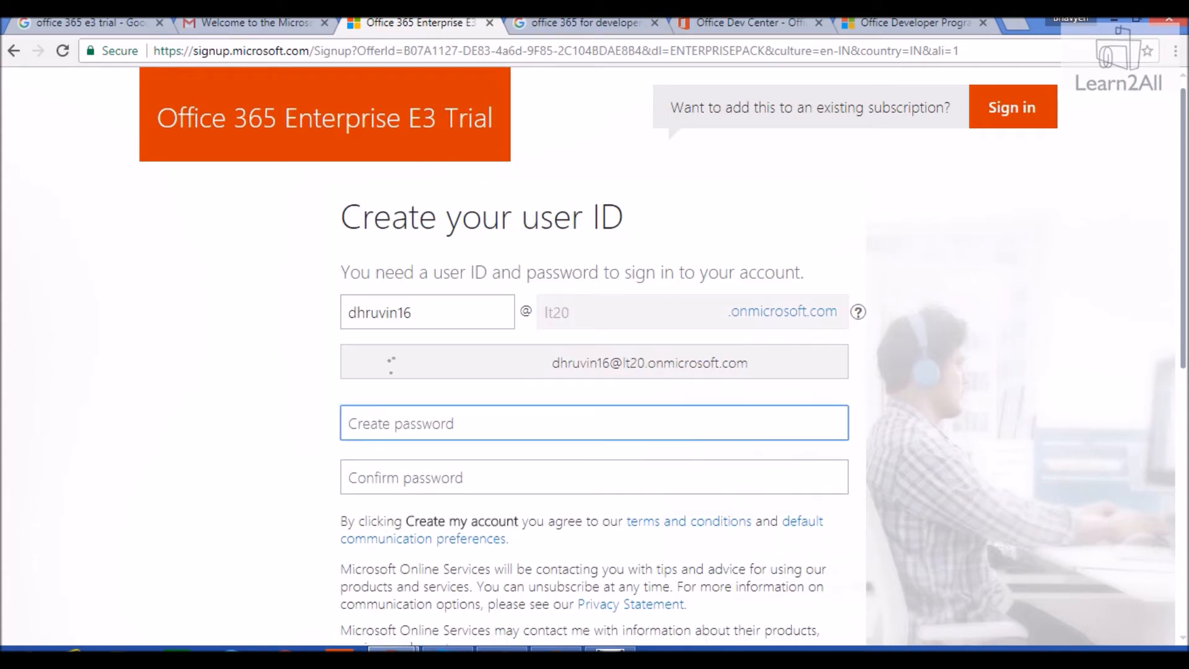
click(629, 312)
text(8)
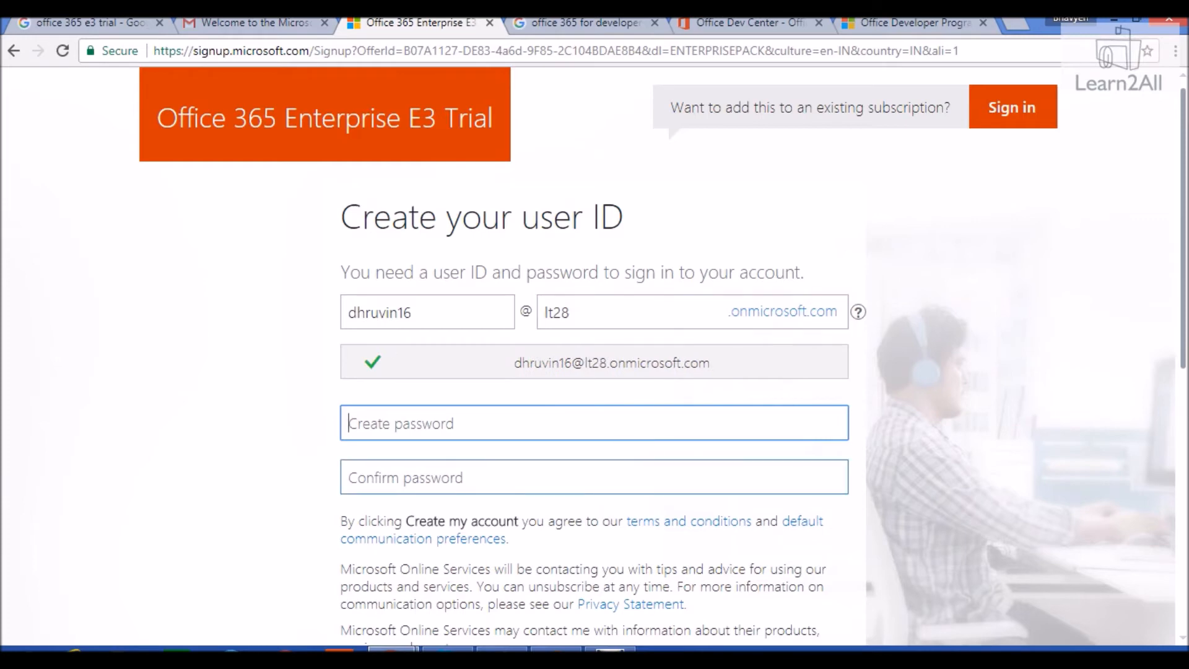
scroll(down, 3)
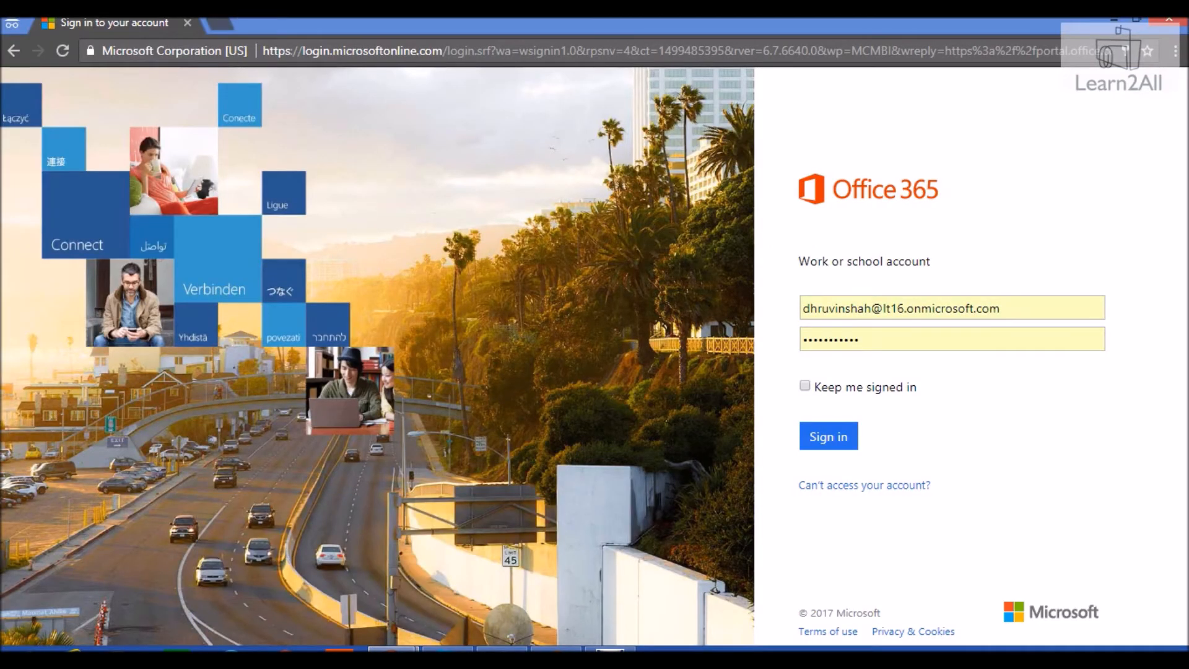
Load portal.office365.com in a new incognito tab and return to its sign-in page
text(portal.office365.com)
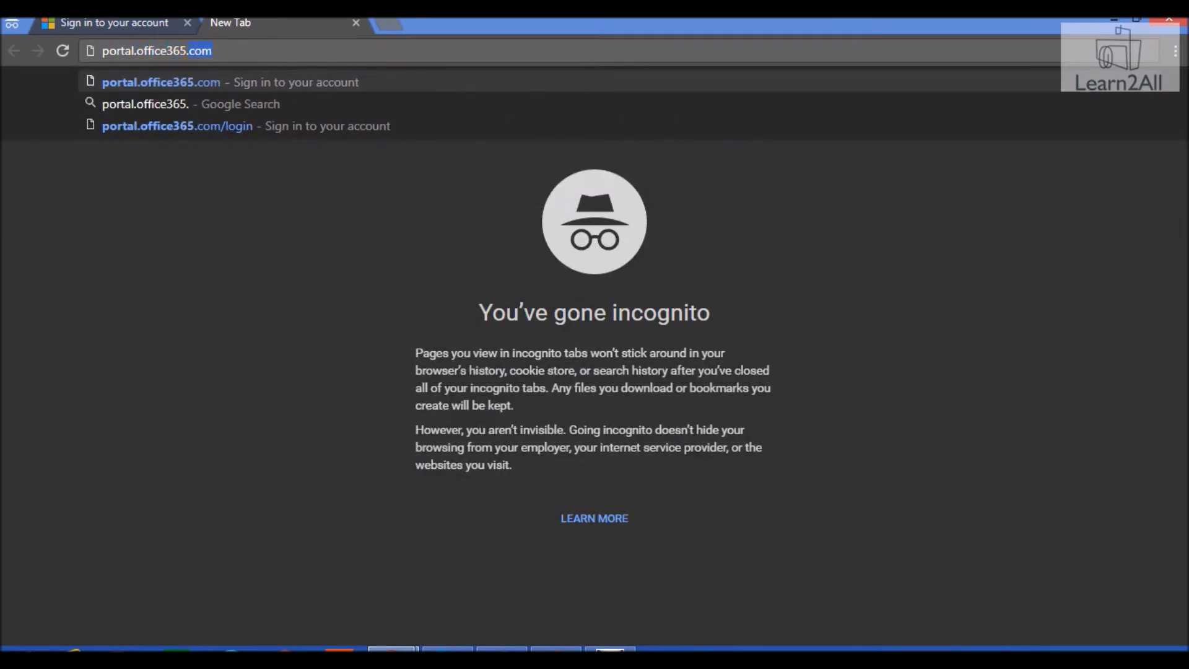
key(Enter)
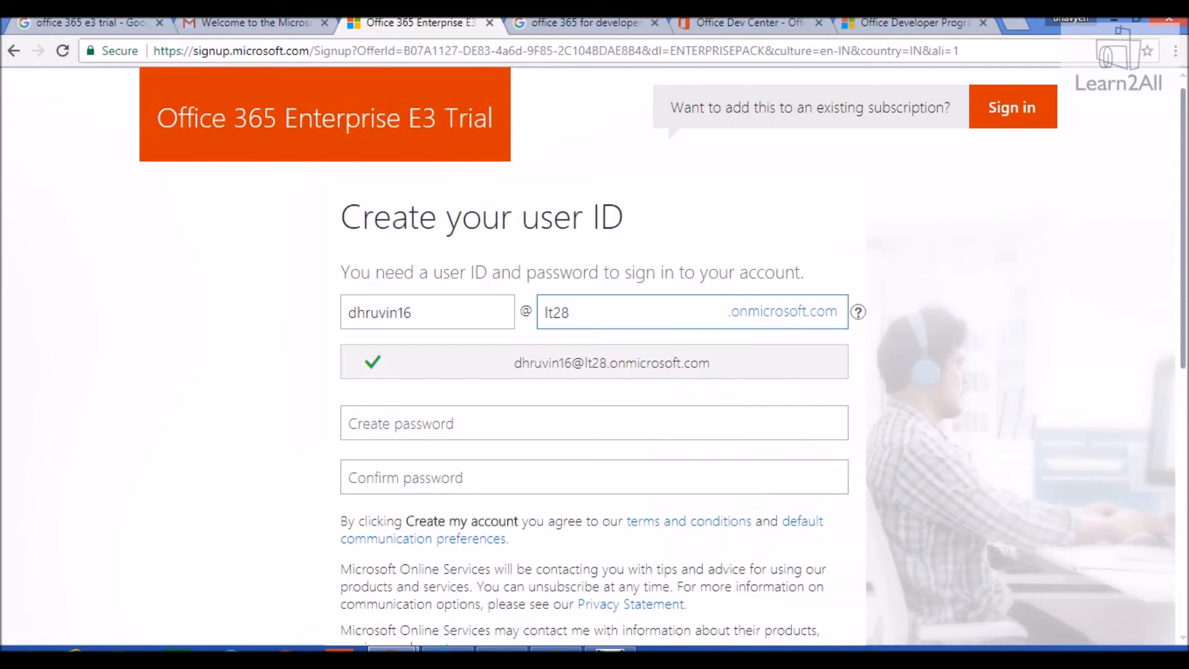
click(1012, 106)
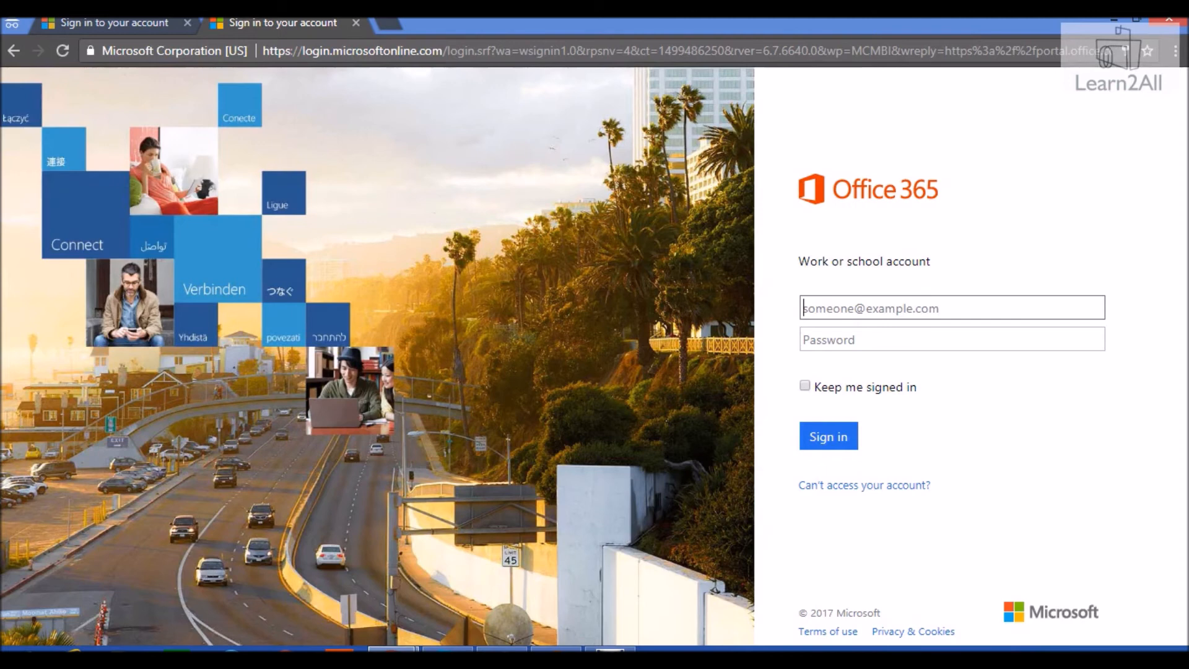
Sign in with the work account credentials and launch SharePoint from the Office 365 home
text(d)
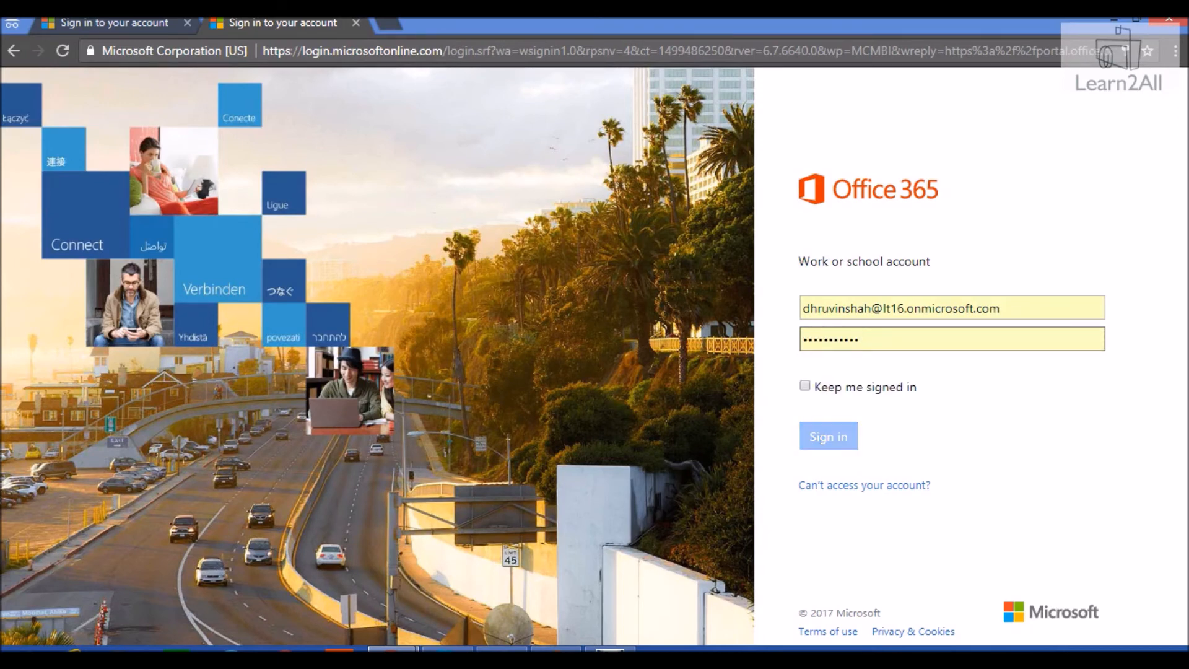
click(828, 436)
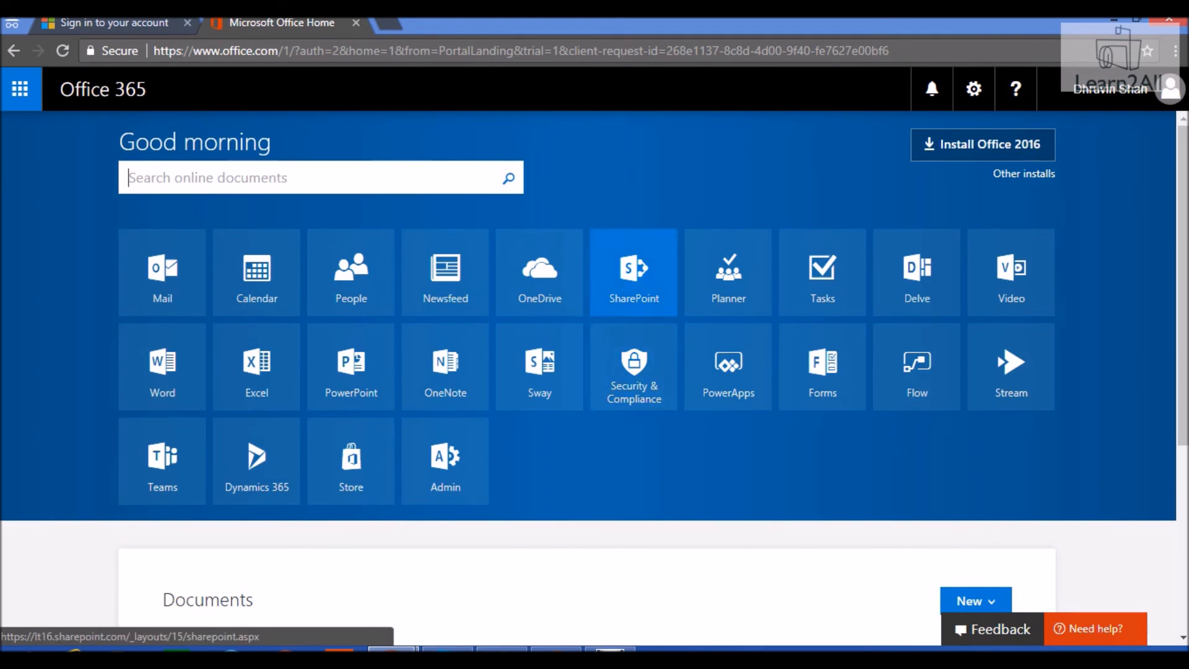
click(633, 271)
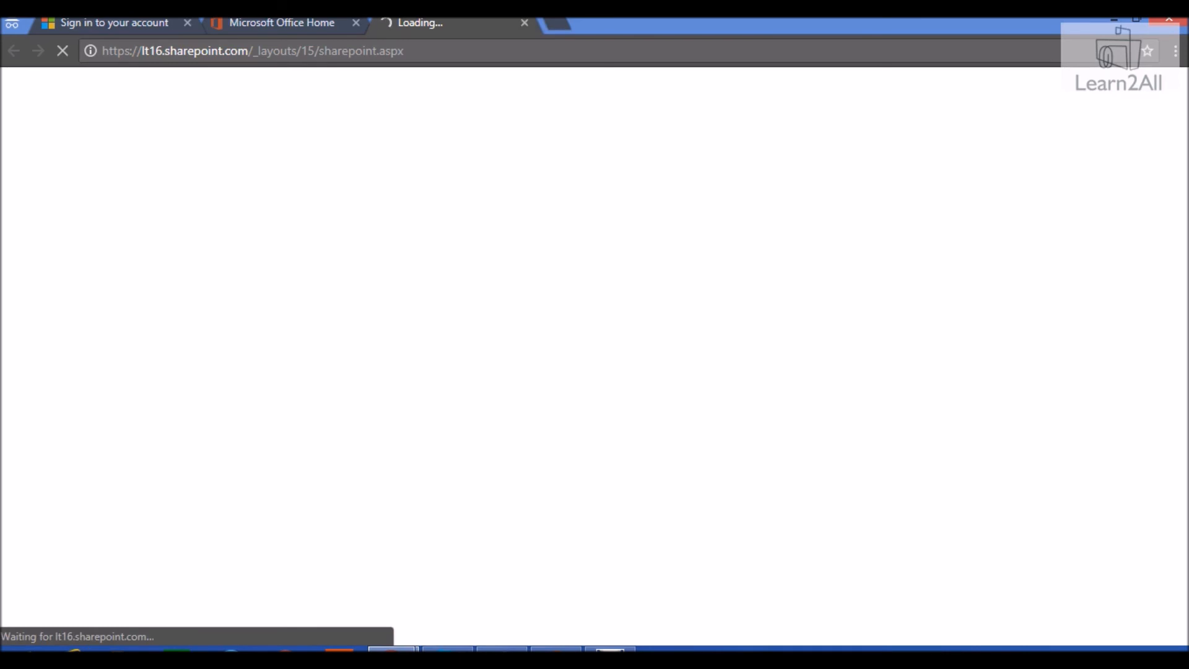